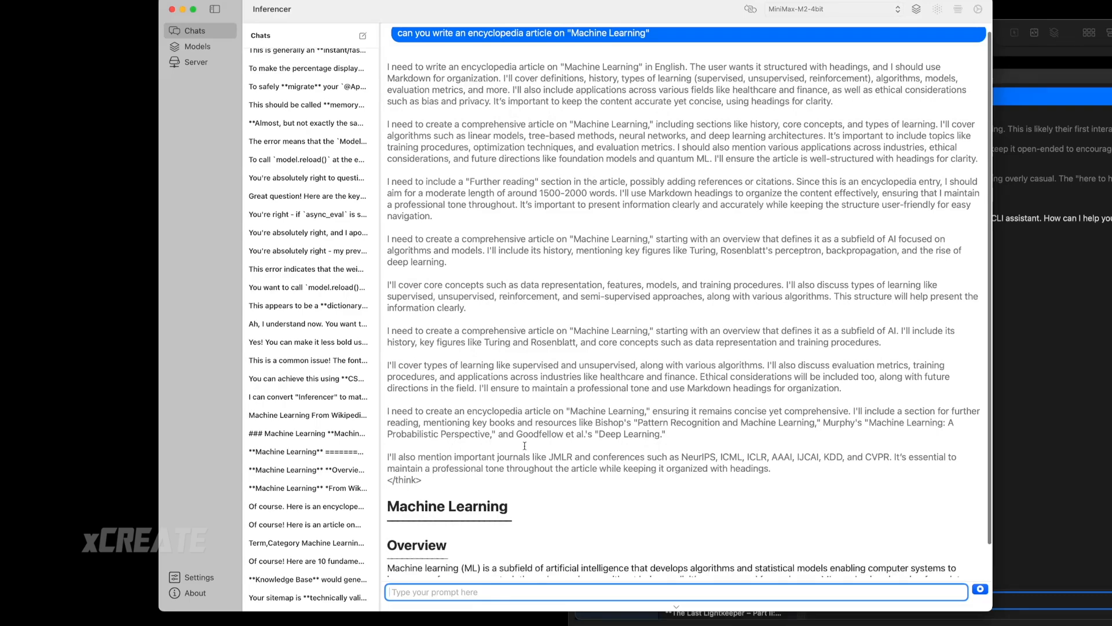
{"action": "scroll", "scroll_direction": "down", "scroll_amount": 3}
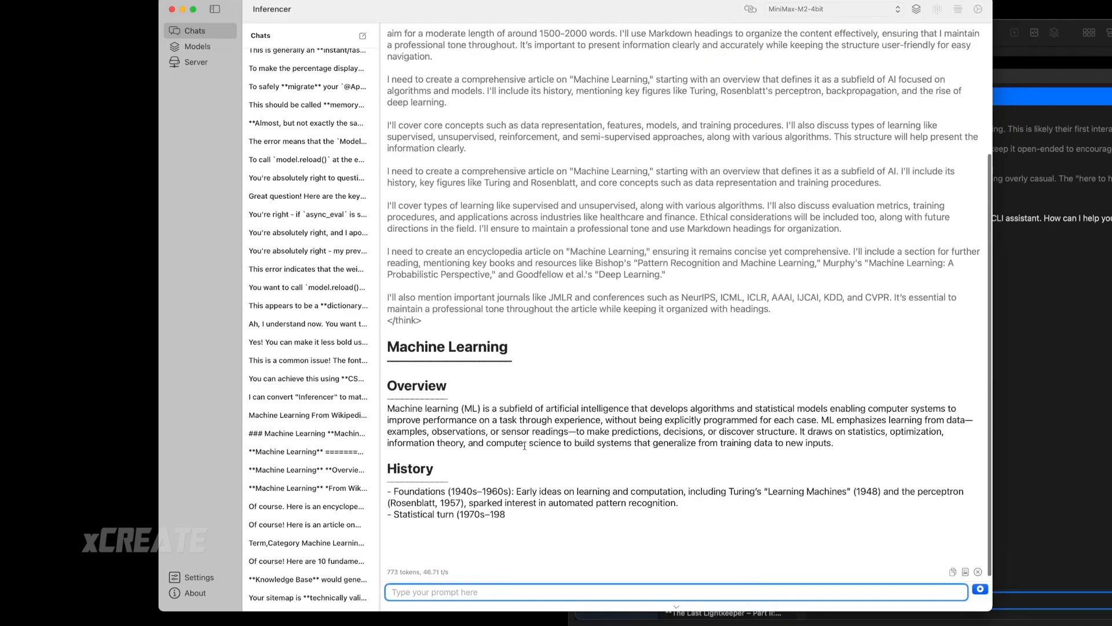